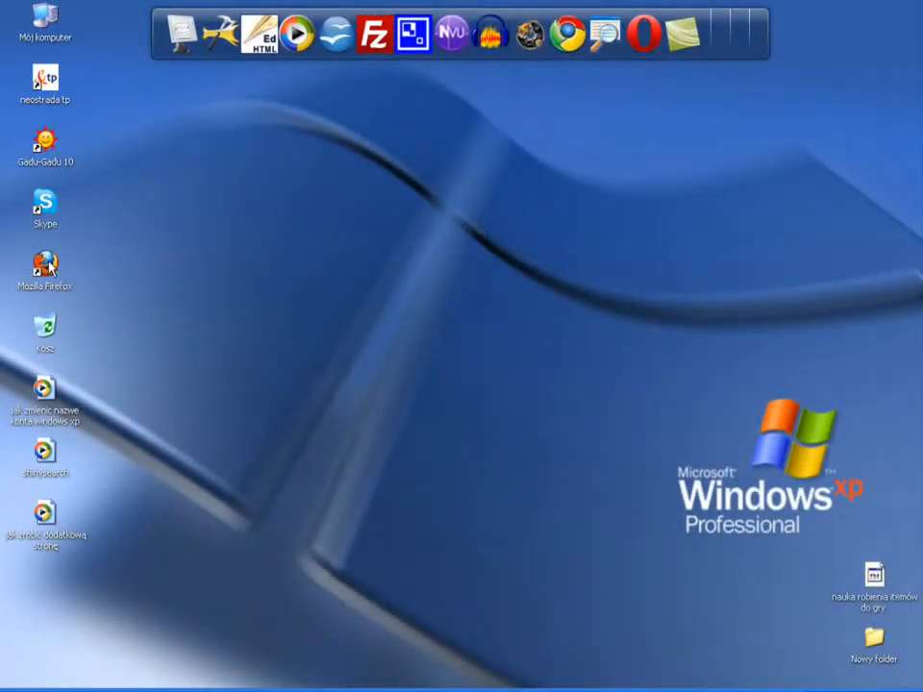
Step: Start Firefox and load the byporadnik22 site from the address suggestions
{"action": "left_click", "coordinate": [45, 268]}
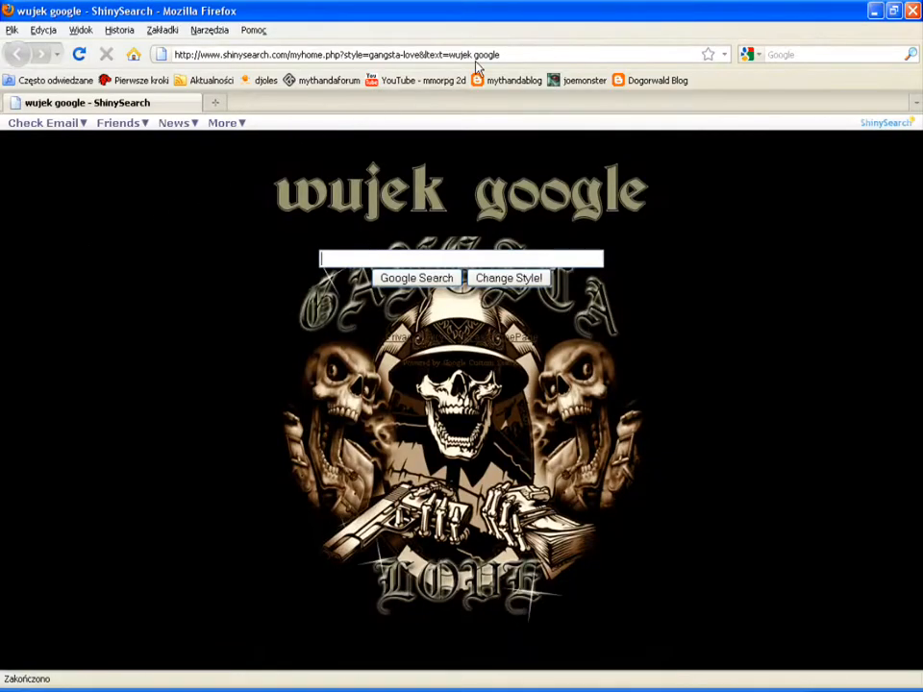
{"action": "type", "text": "byporadnik22.hpu.pl"}
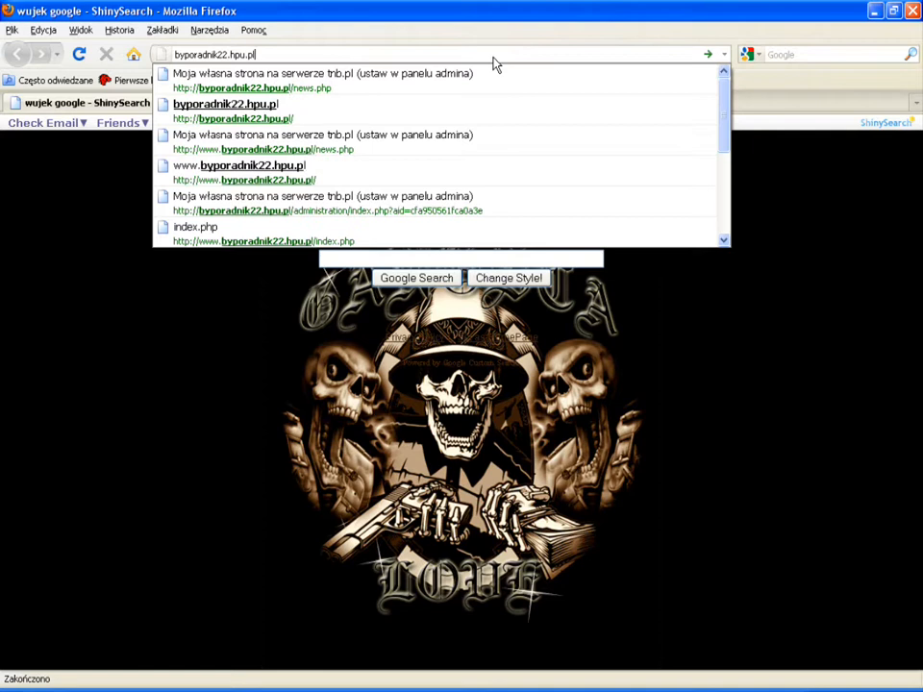
{"action": "left_click", "coordinate": [250, 88]}
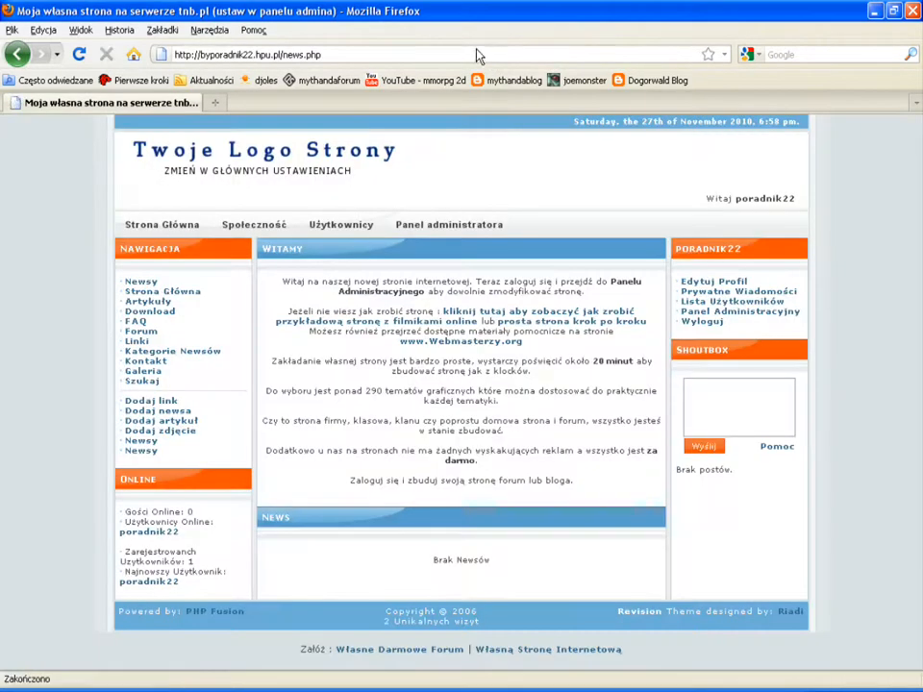
Step: Enter Panel Administracyjny and go to Ankiety to reach the add-poll form
{"action": "left_click", "coordinate": [738, 311]}
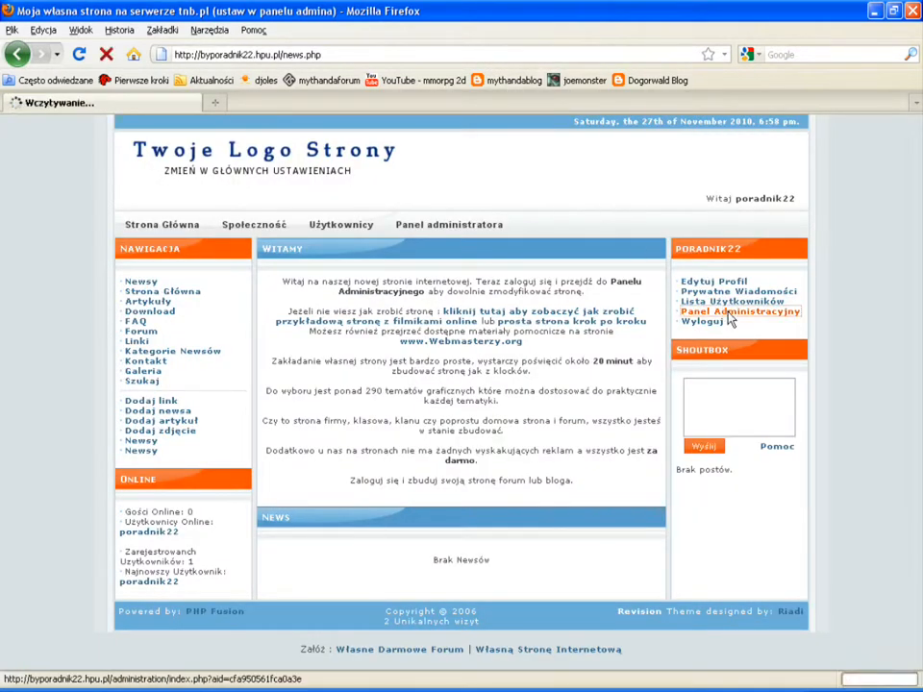
{"action": "left_click", "coordinate": [739, 311]}
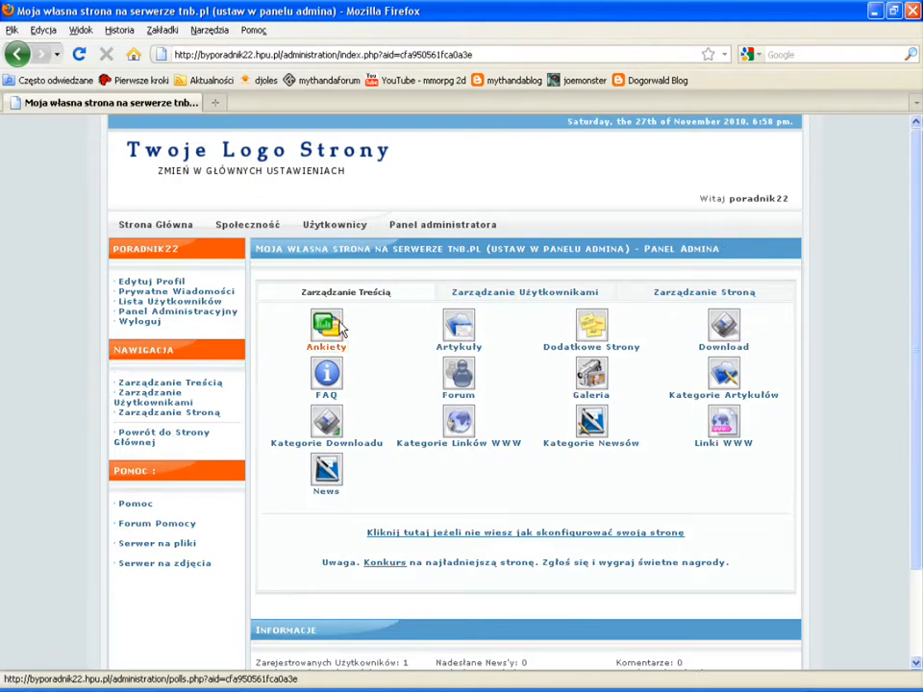
{"action": "left_click", "coordinate": [327, 325]}
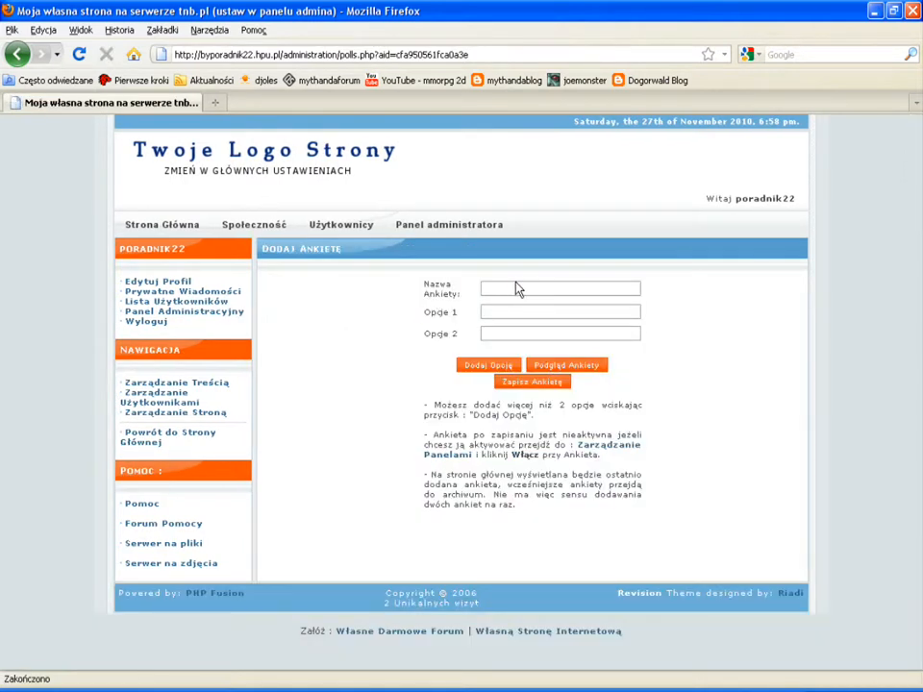
Step: Save a poll named 'Jaki rodzaj muzyki lubisz słuchać' with Opcja 1 rock and Opcja 2 metal
{"action": "type", "text": "Jaki"}
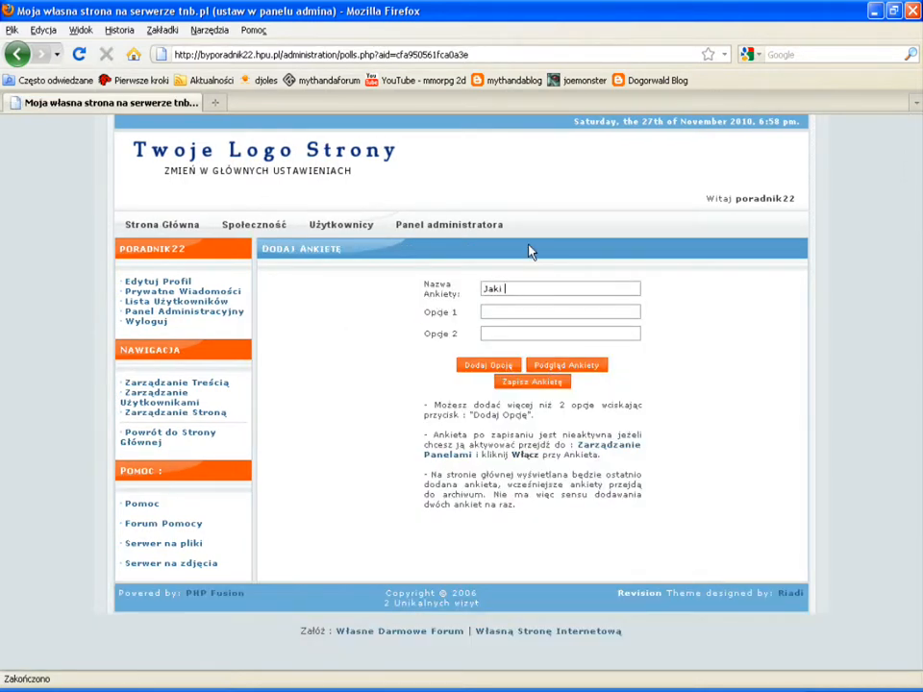
{"action": "type", "text": "rodzaj muzyki lubisz"}
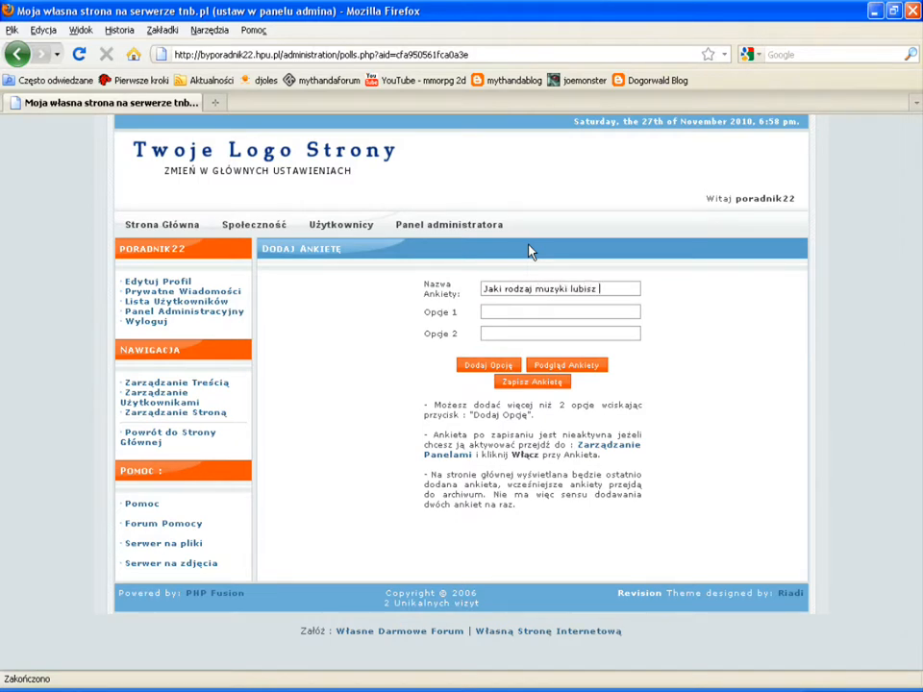
{"action": "type", "text": "słuchać"}
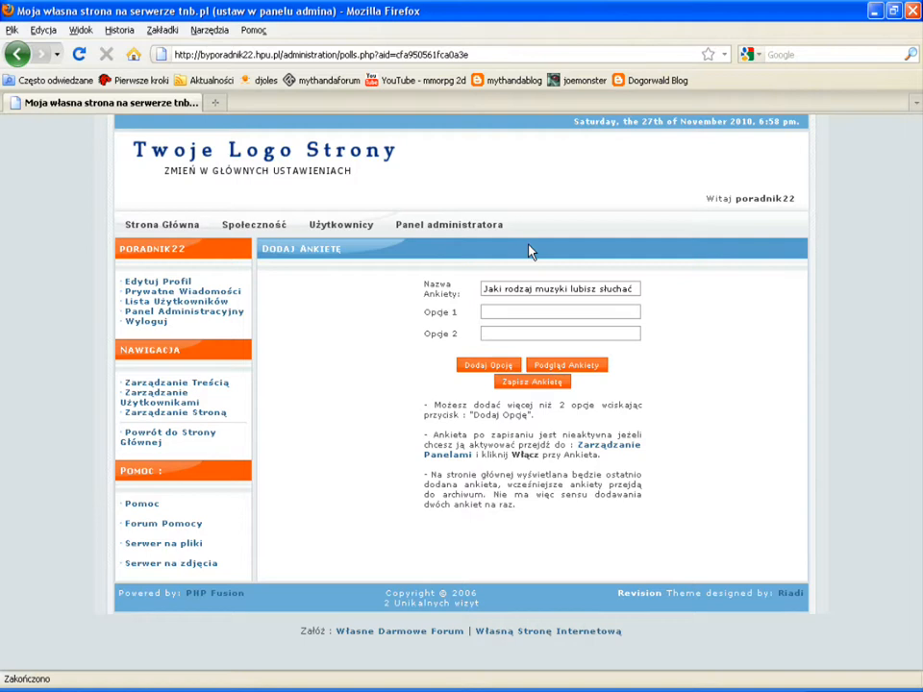
{"action": "type", "text": "rock"}
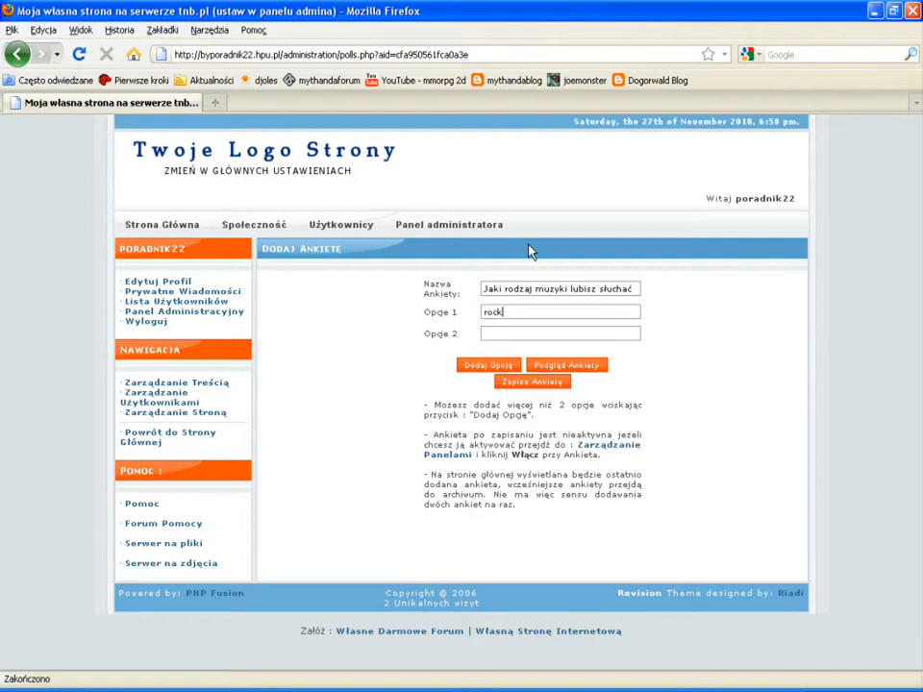
{"action": "type", "text": "metal"}
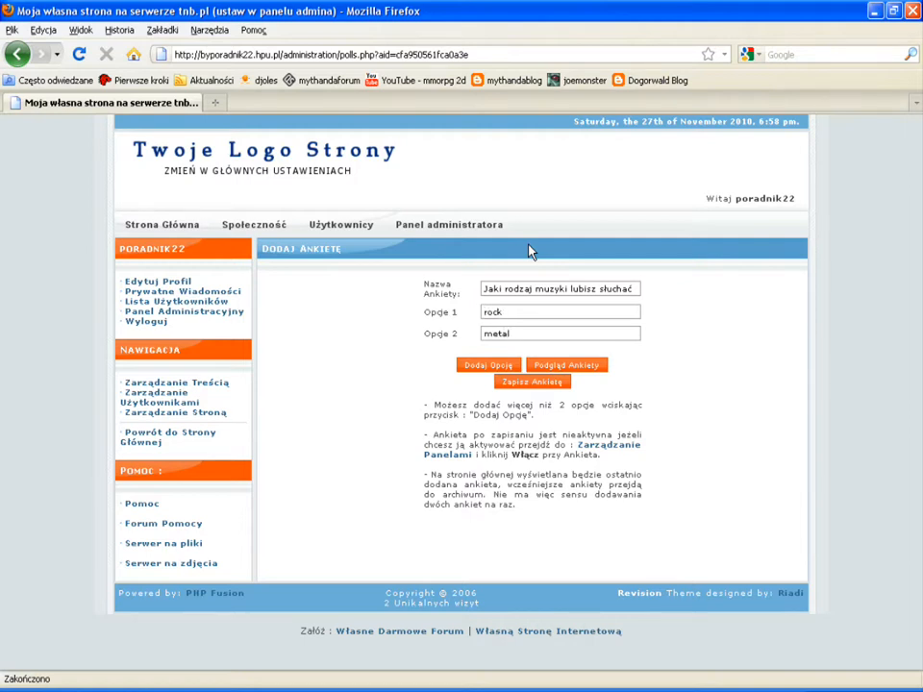
{"action": "left_click", "coordinate": [530, 381]}
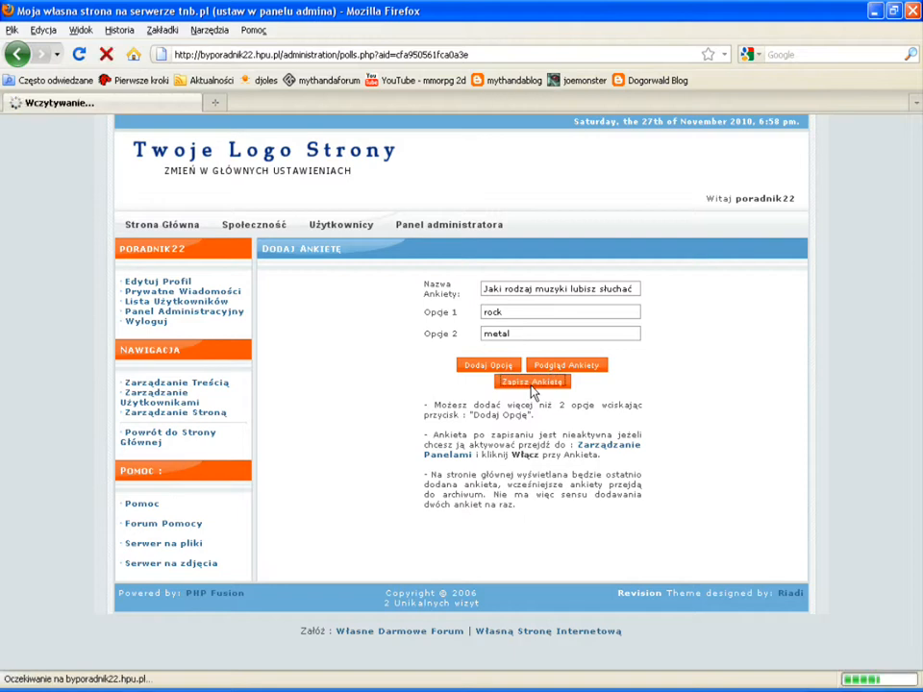
{"action": "left_click", "coordinate": [533, 381]}
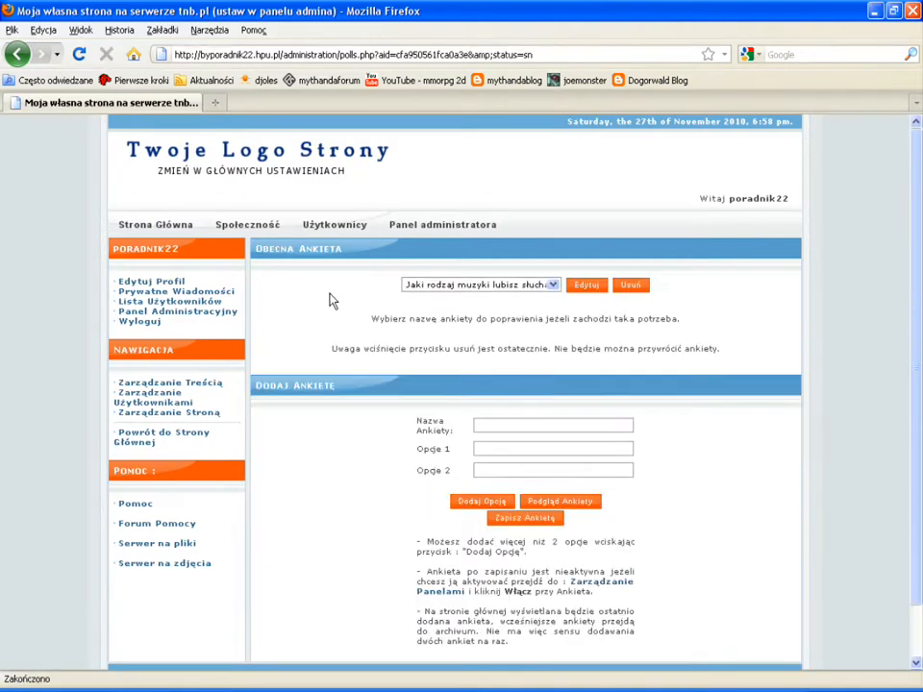
Step: Visit the home page via Strona Główna > Home, then return to Panel Administracyjny
{"action": "left_click", "coordinate": [154, 223]}
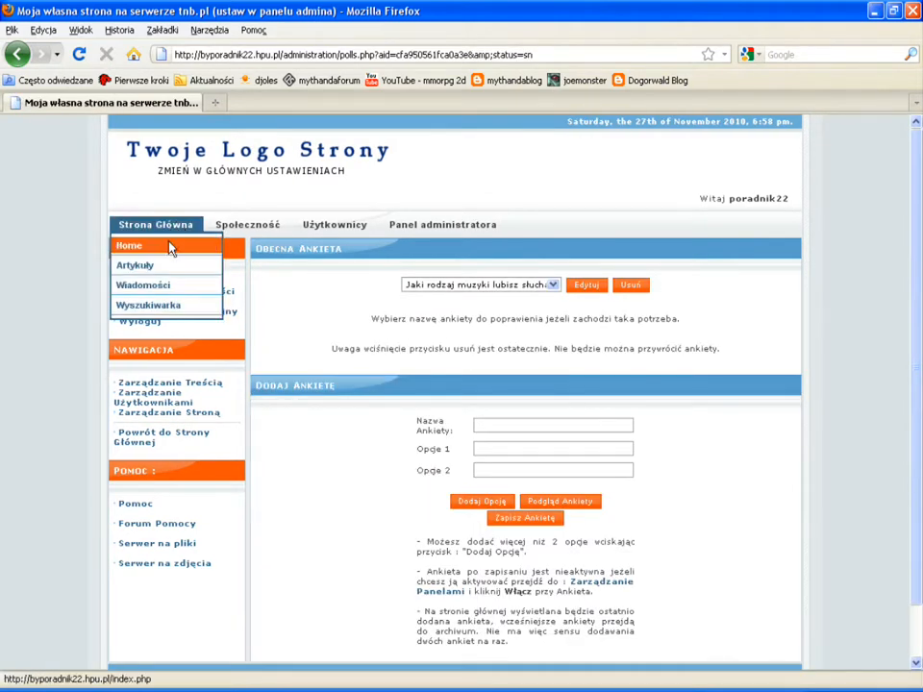
{"action": "left_click", "coordinate": [127, 246]}
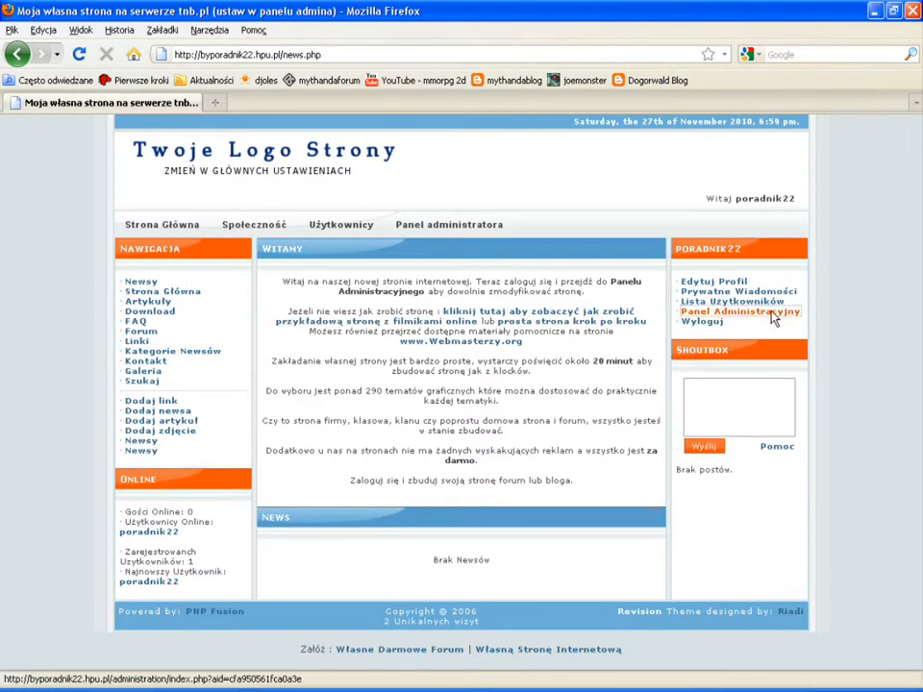
{"action": "left_click", "coordinate": [742, 312]}
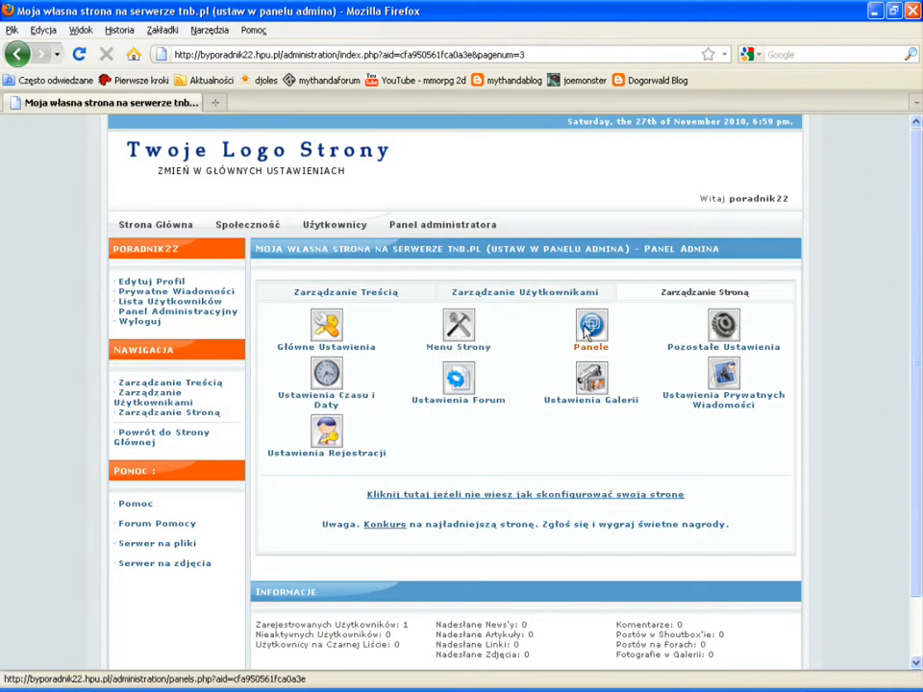
Step: In Panele, enable the Ankieta panel with Włącz so the poll appears in the sidebar
{"action": "left_click", "coordinate": [592, 327]}
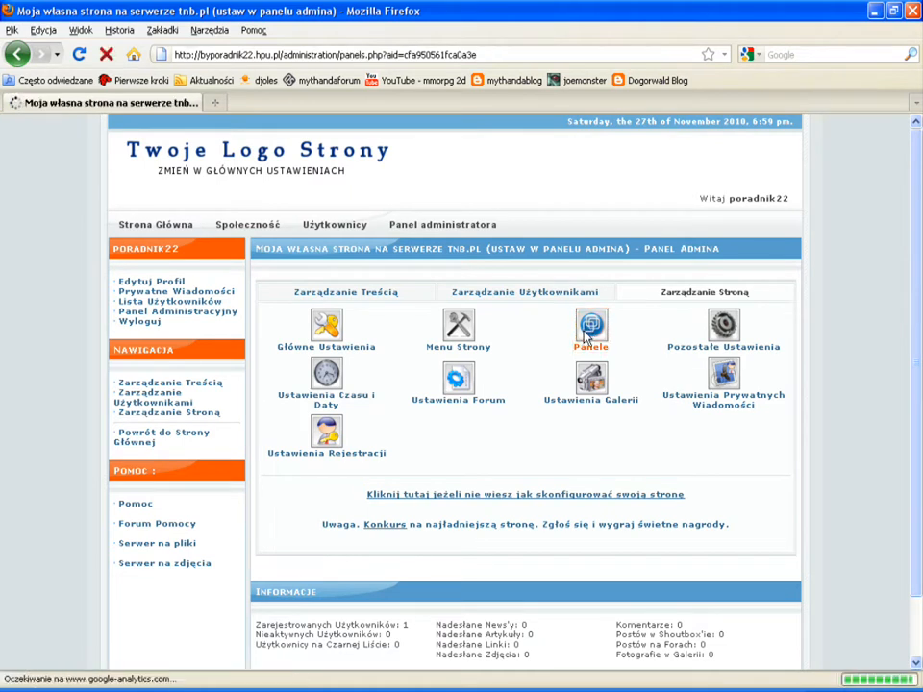
{"action": "left_click", "coordinate": [593, 327]}
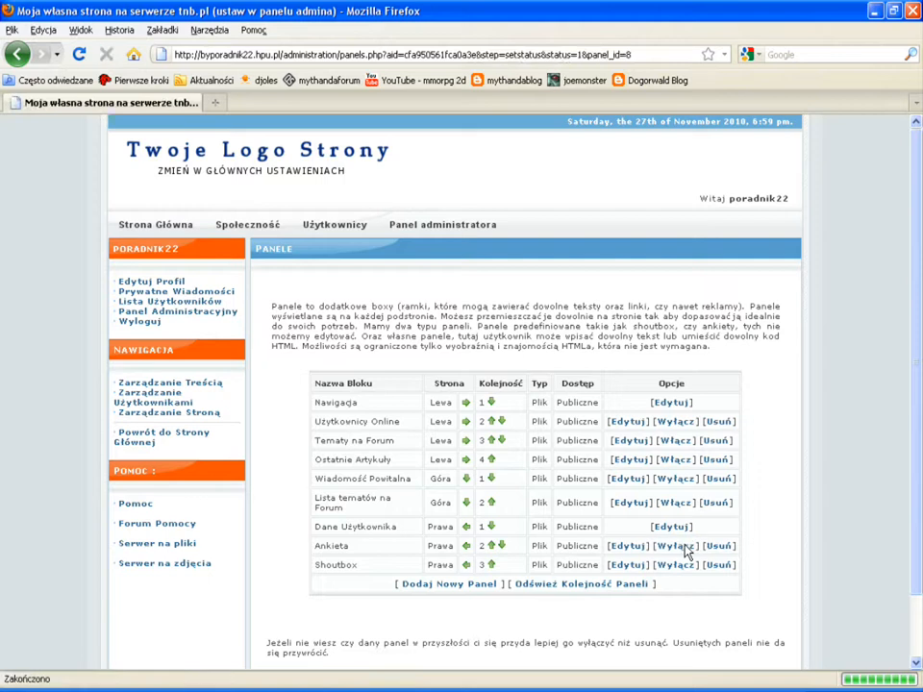
{"action": "left_click", "coordinate": [156, 224]}
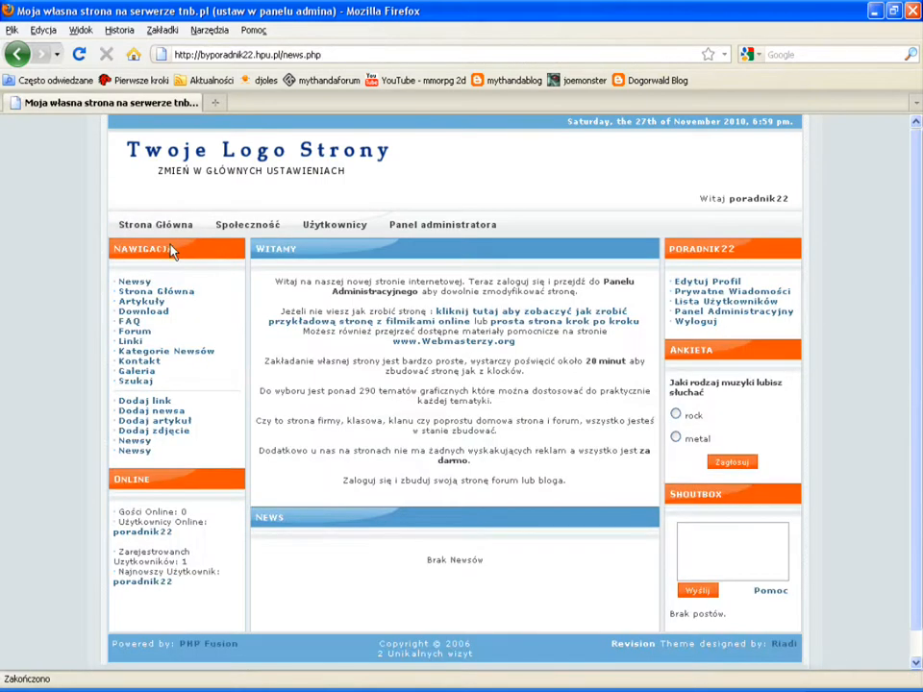
{"action": "mouse_move", "coordinate": [683, 412]}
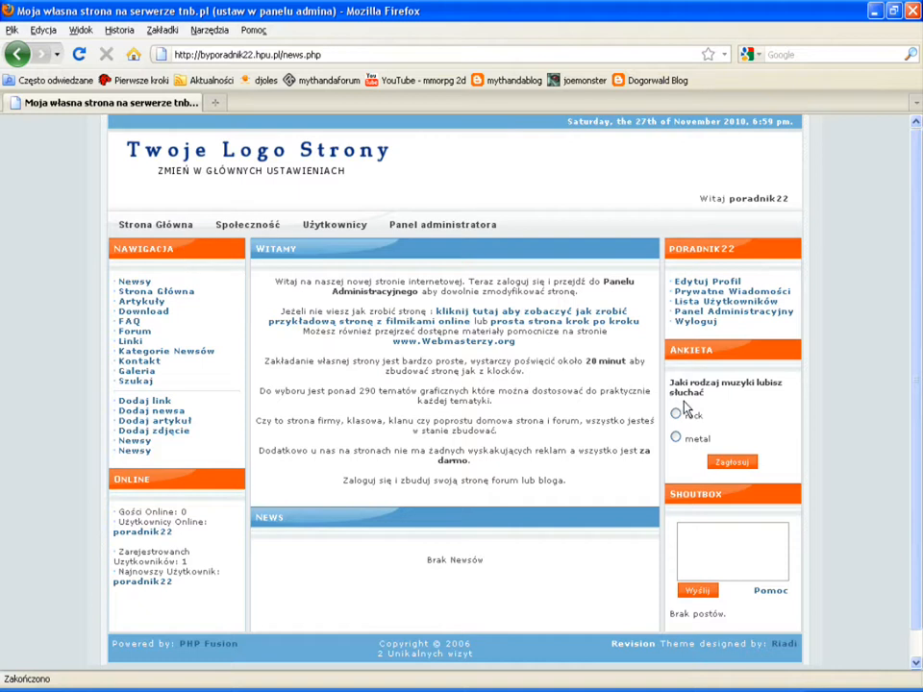
Step: Vote for rock in the Ankieta sidebar panel via Głosuj, giving rock 100% with 1 vote
{"action": "left_click", "coordinate": [677, 416]}
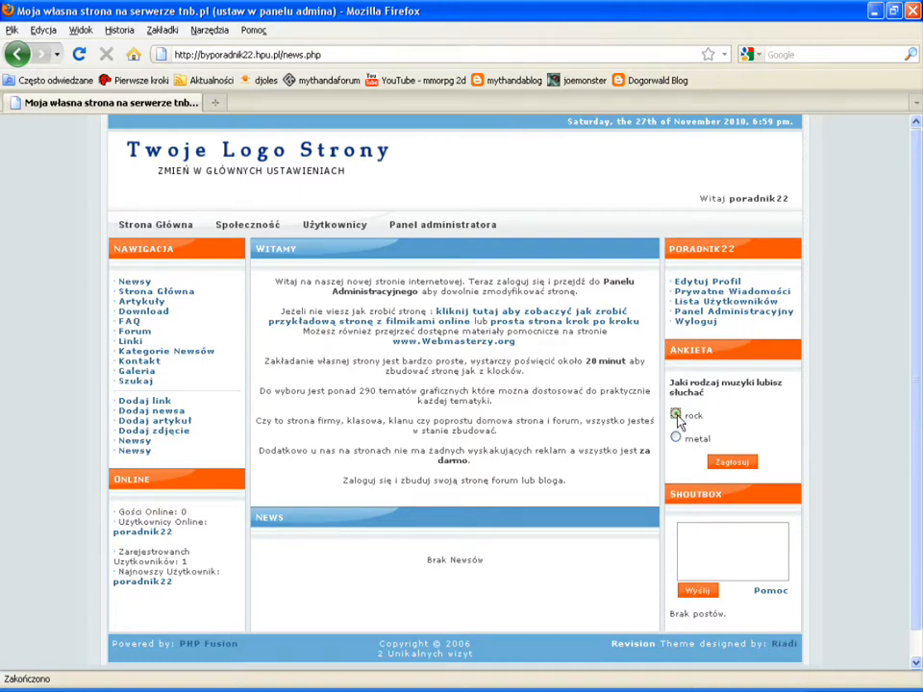
{"action": "left_click", "coordinate": [730, 462]}
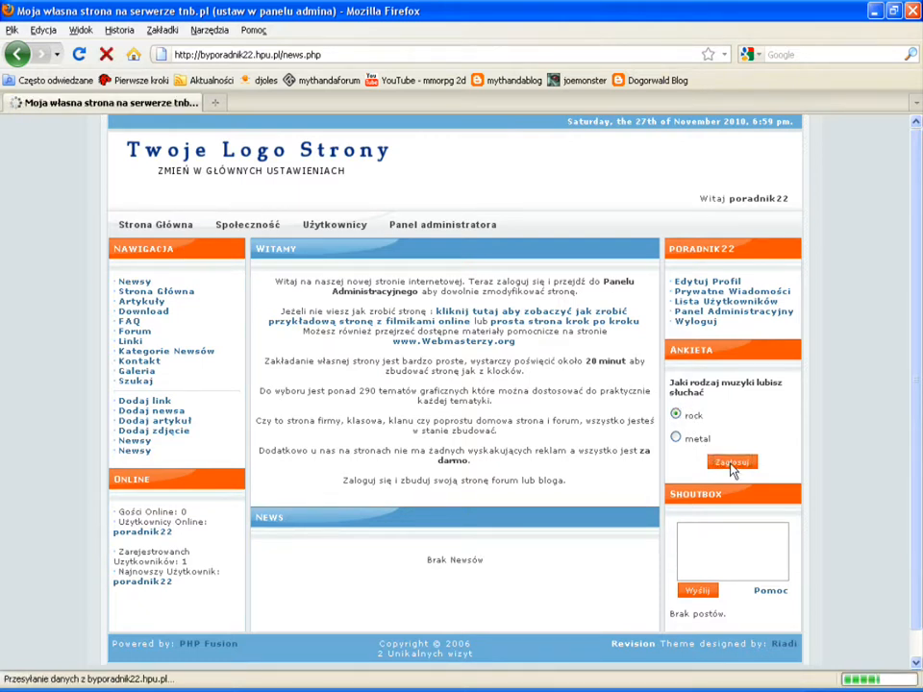
{"action": "left_click", "coordinate": [731, 463]}
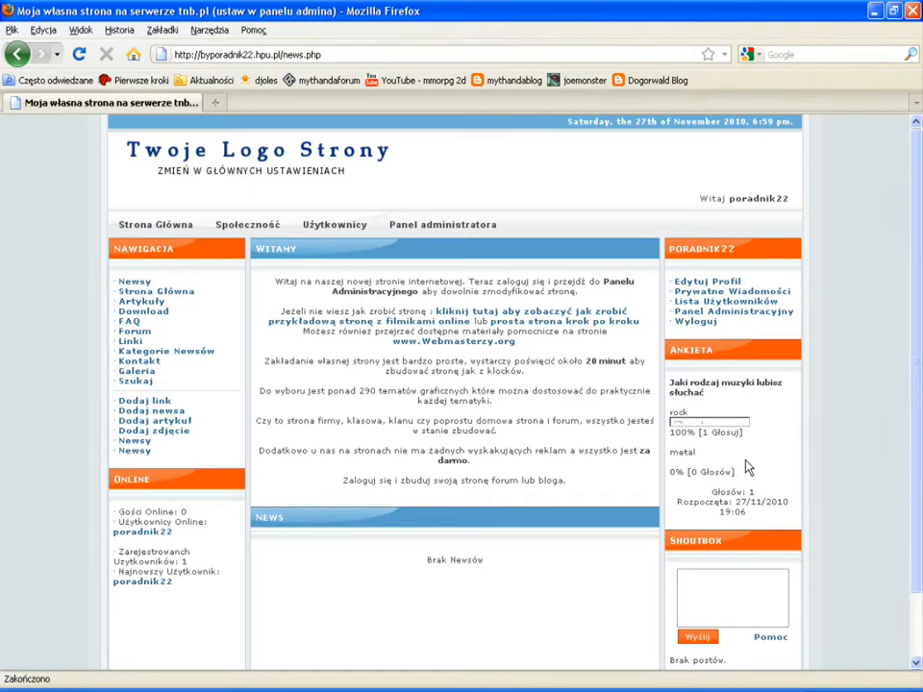